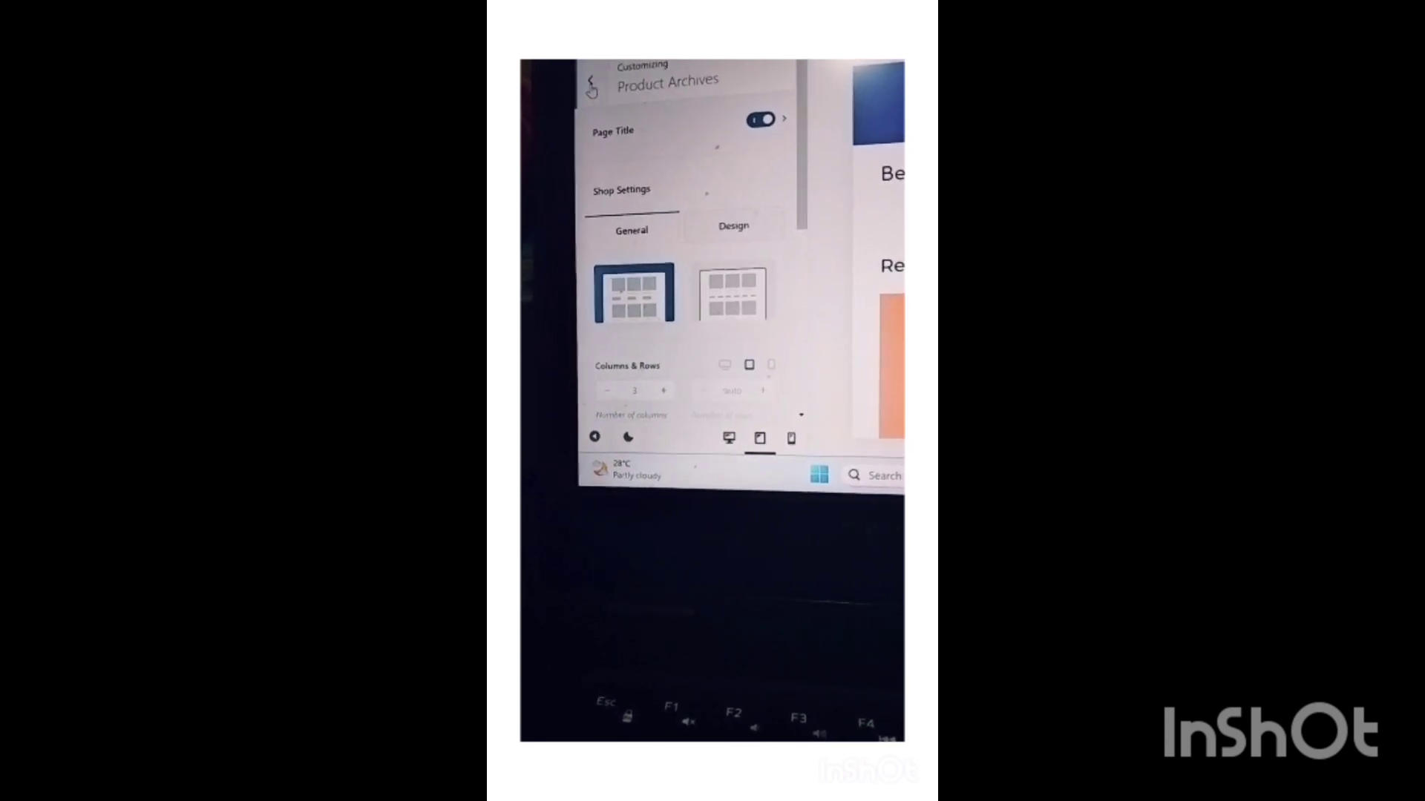
Return from Product Archives to the main Blocksy options and scroll to the Post Types sections
click(591, 82)
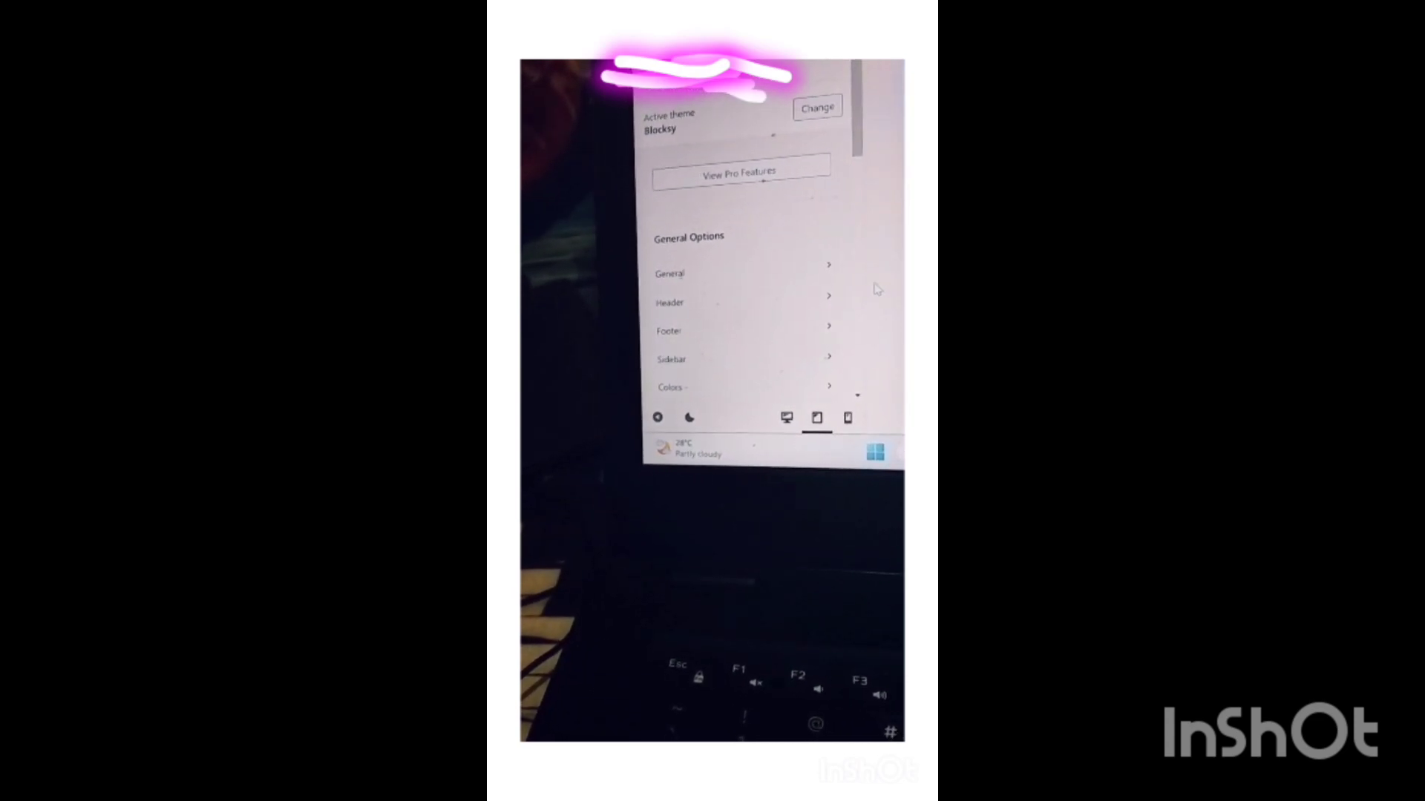
scroll(down, 3)
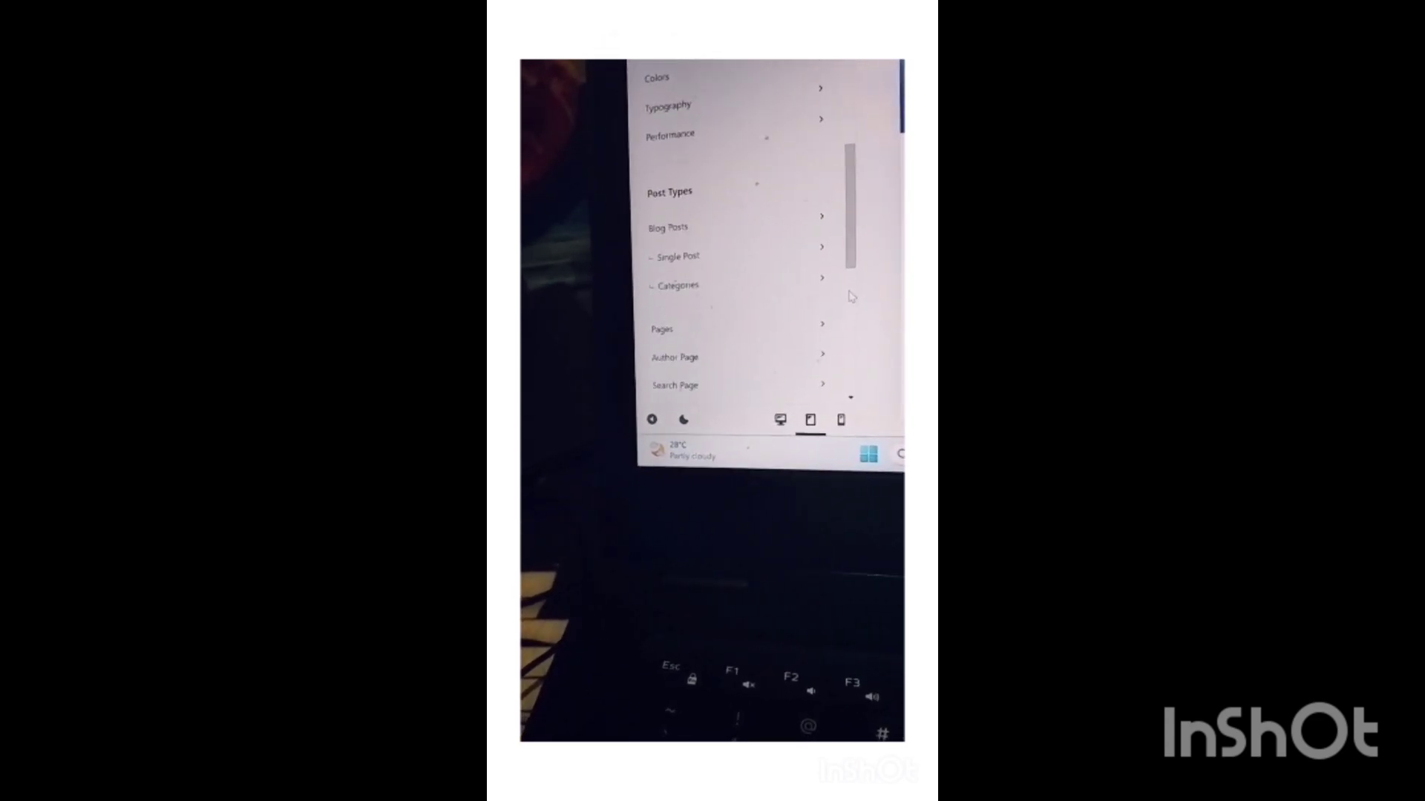